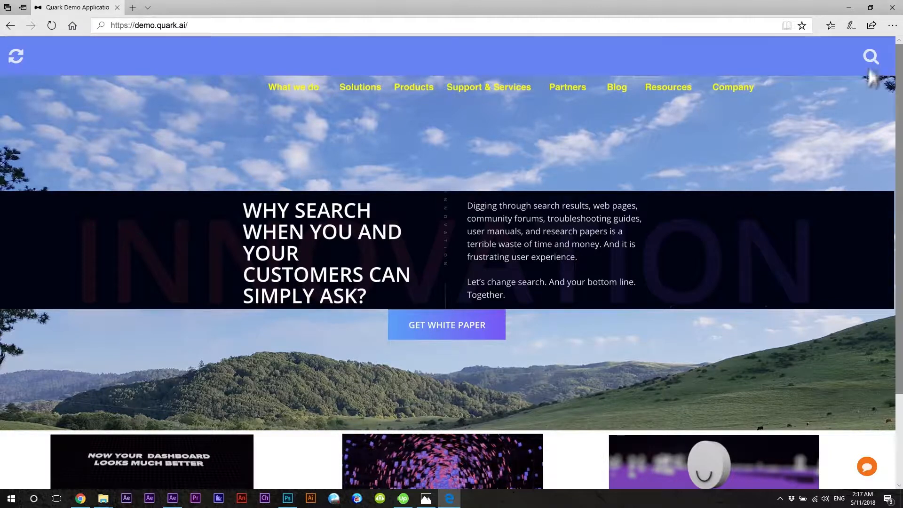
Launch the Ask an Expert chat panel from the orange bubble on demo.quark.ai
click(867, 467)
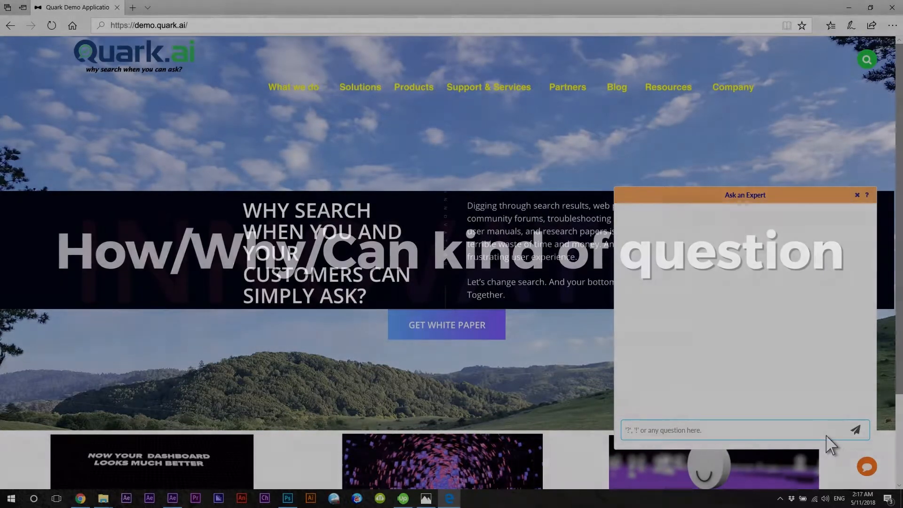
Submit the question 'How do I open a Linux VM Web Console in vSphere?' to the expert
text(How do I open a Linux VM Web Console in vSphere?)
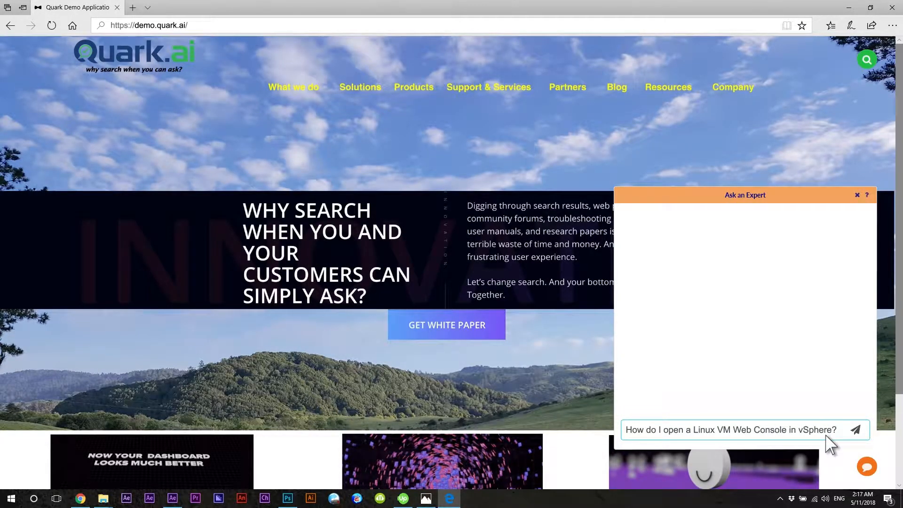
click(855, 430)
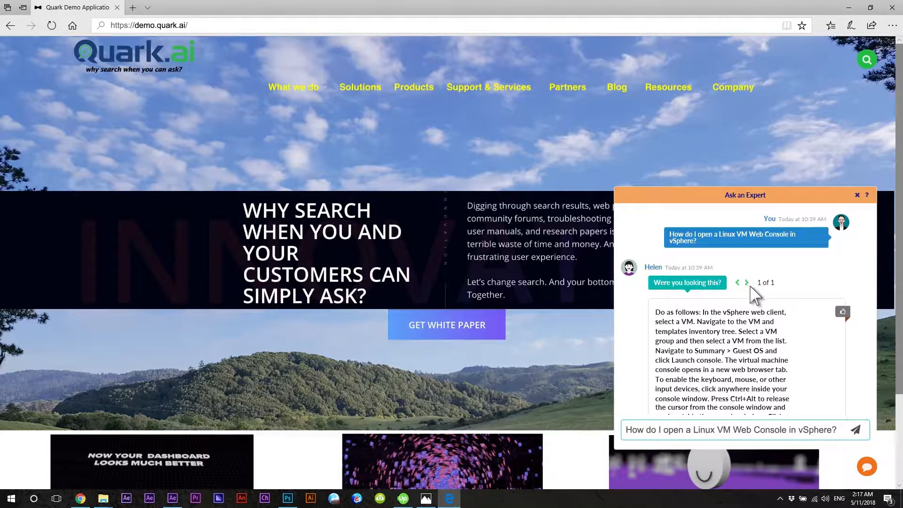
mouse_move(842, 310)
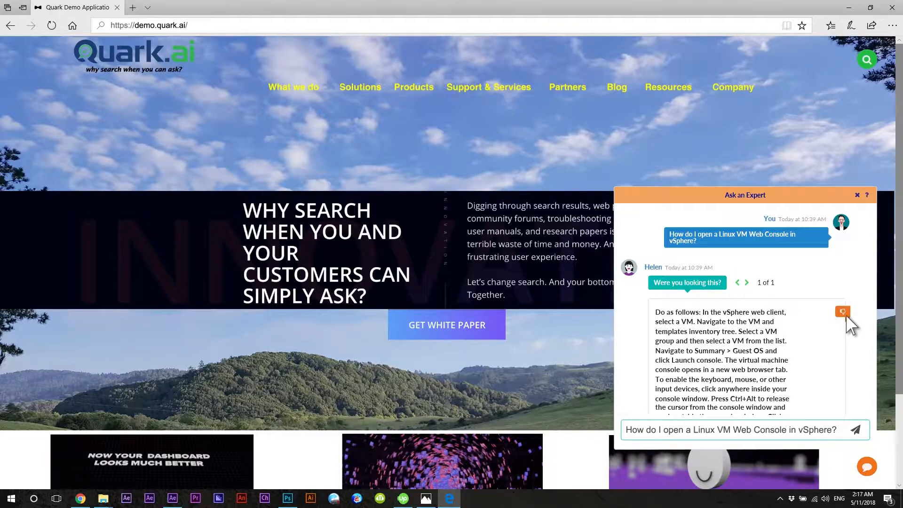